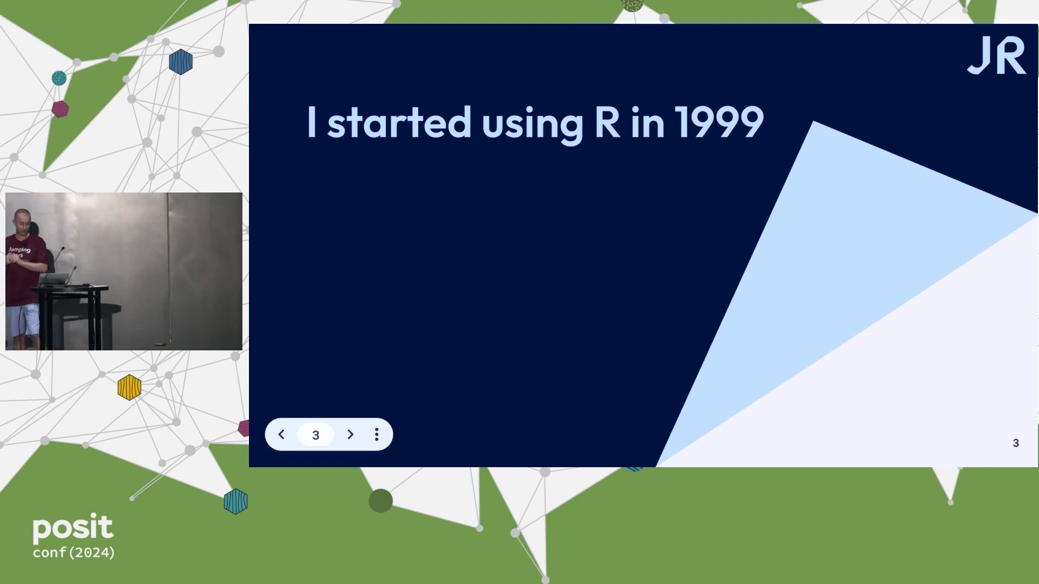
pyautogui.click(351, 435)
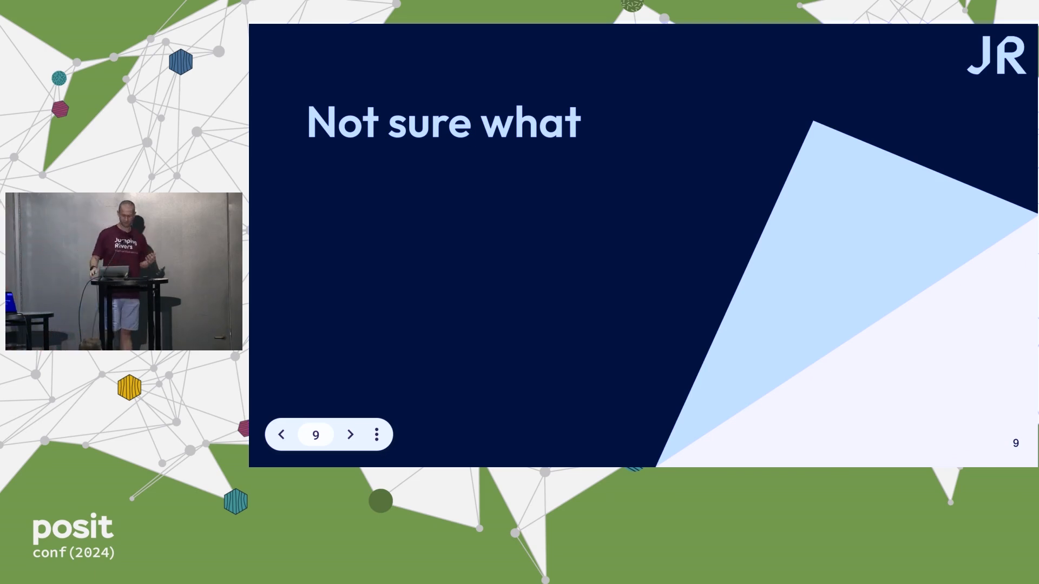
pyautogui.click(351, 435)
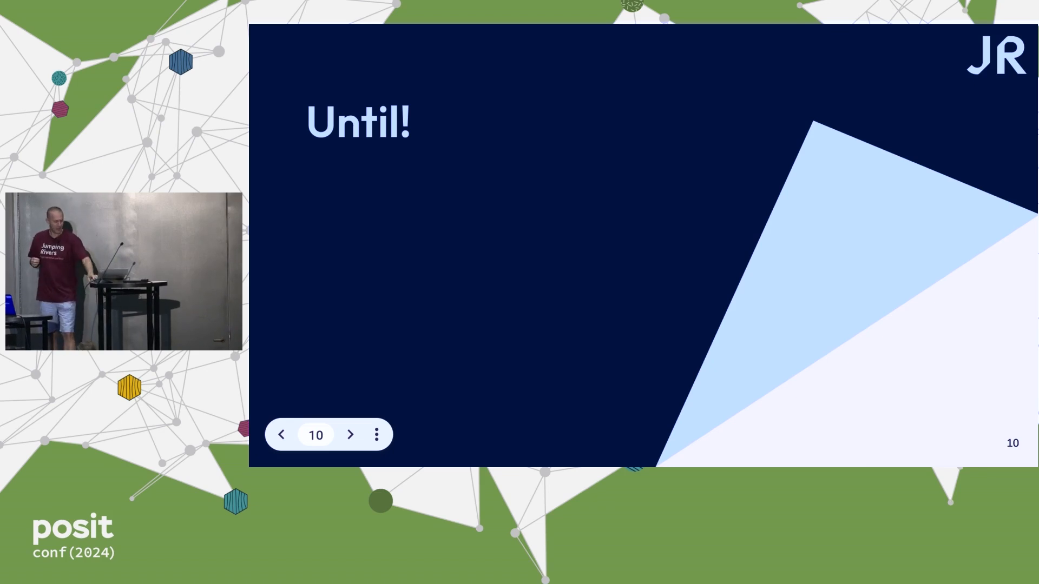
pyautogui.click(350, 435)
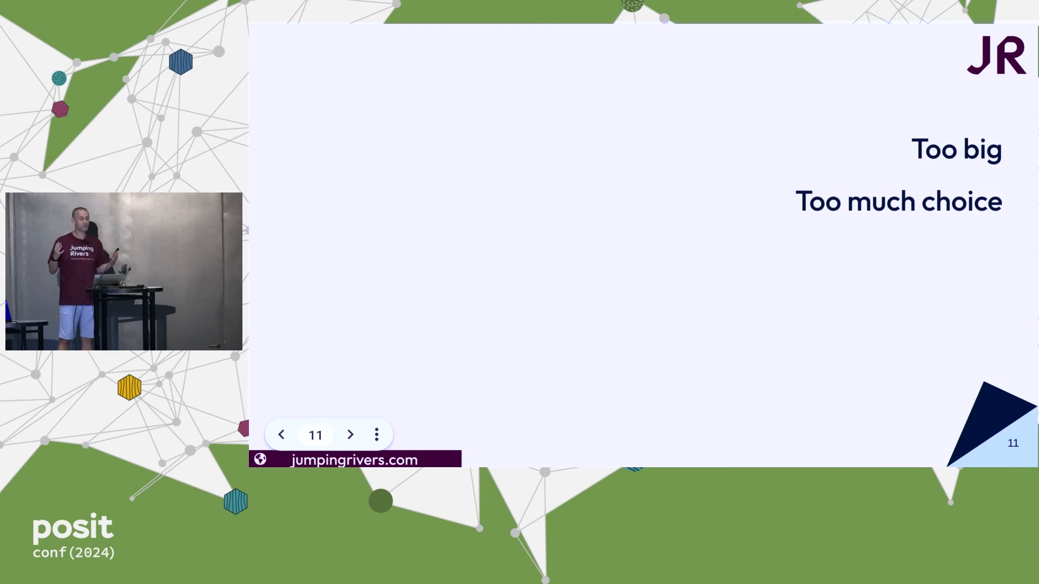
pyautogui.click(350, 435)
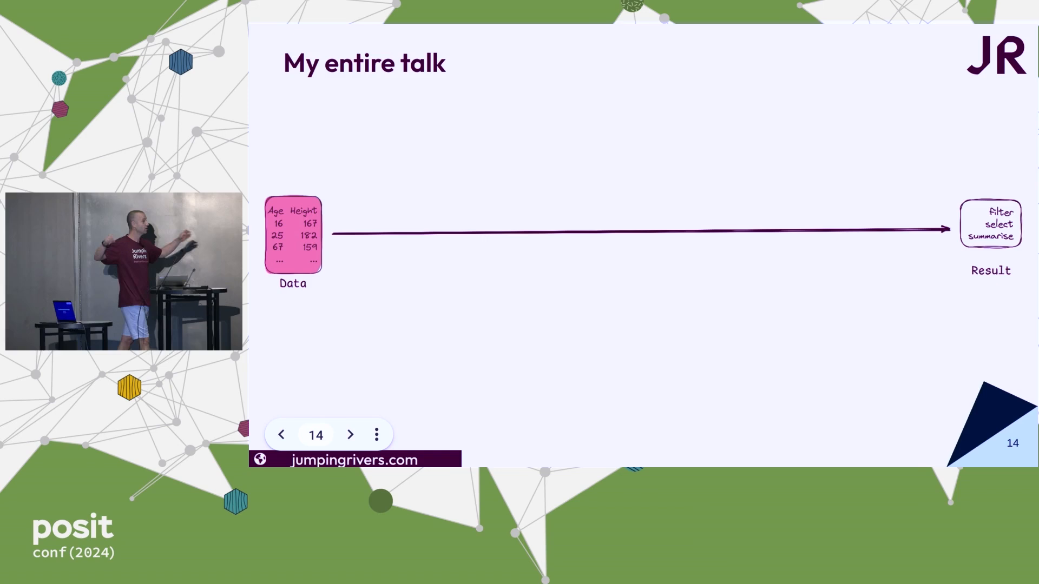
pyautogui.click(351, 435)
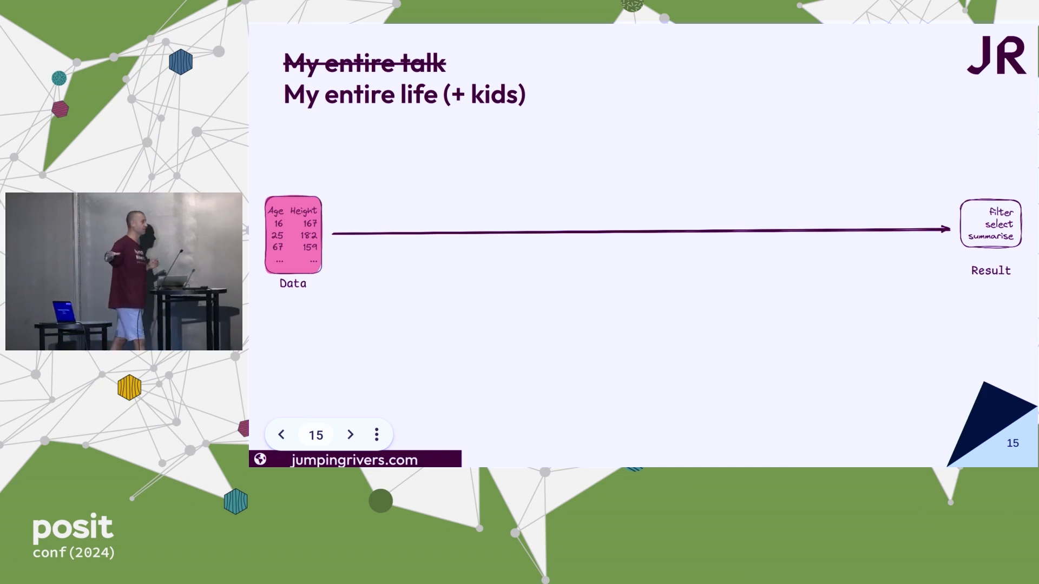
pyautogui.click(351, 435)
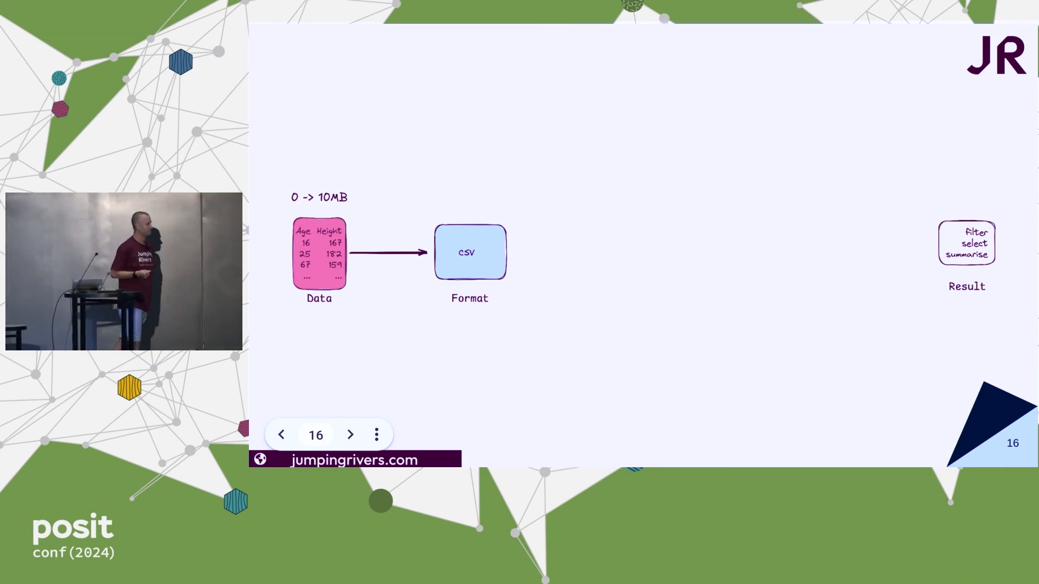
pyautogui.click(350, 435)
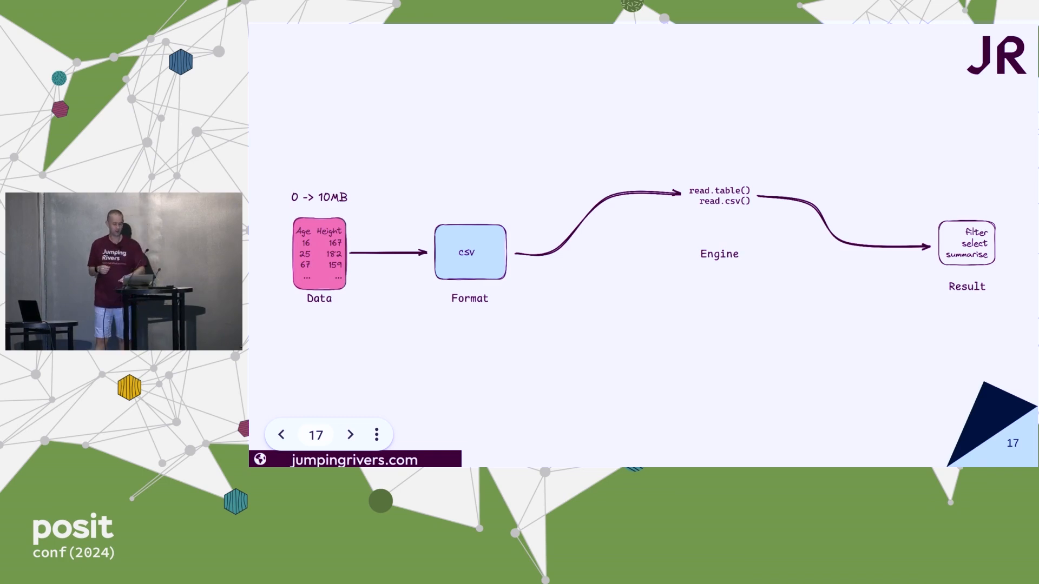
pyautogui.click(350, 435)
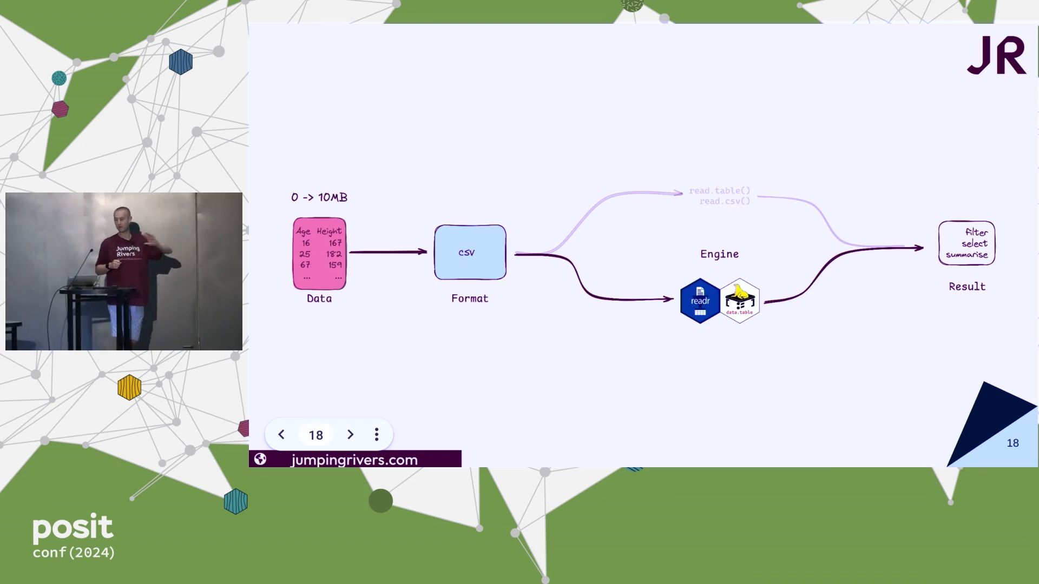
pyautogui.click(349, 435)
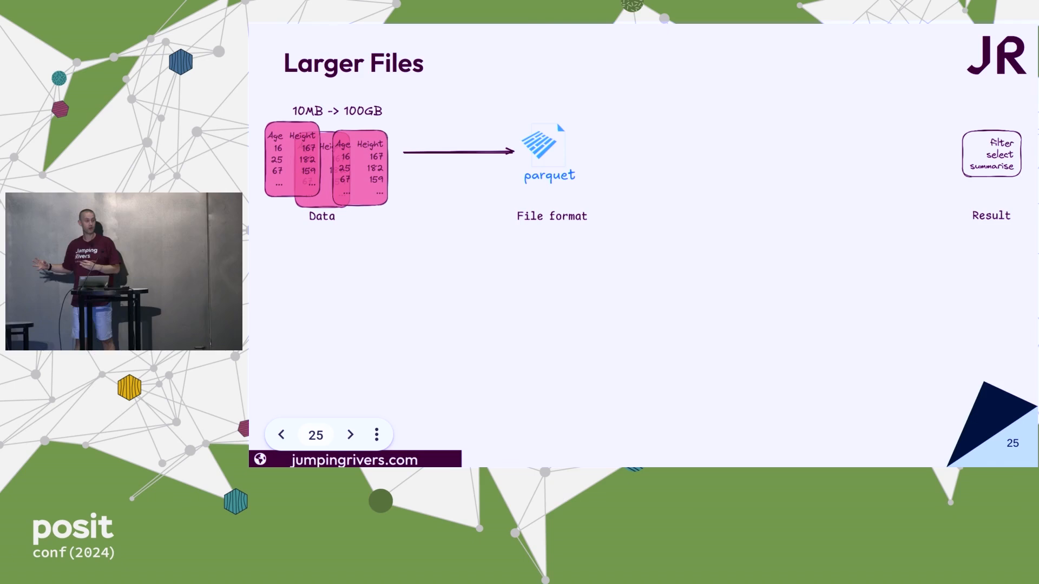
pyautogui.click(350, 435)
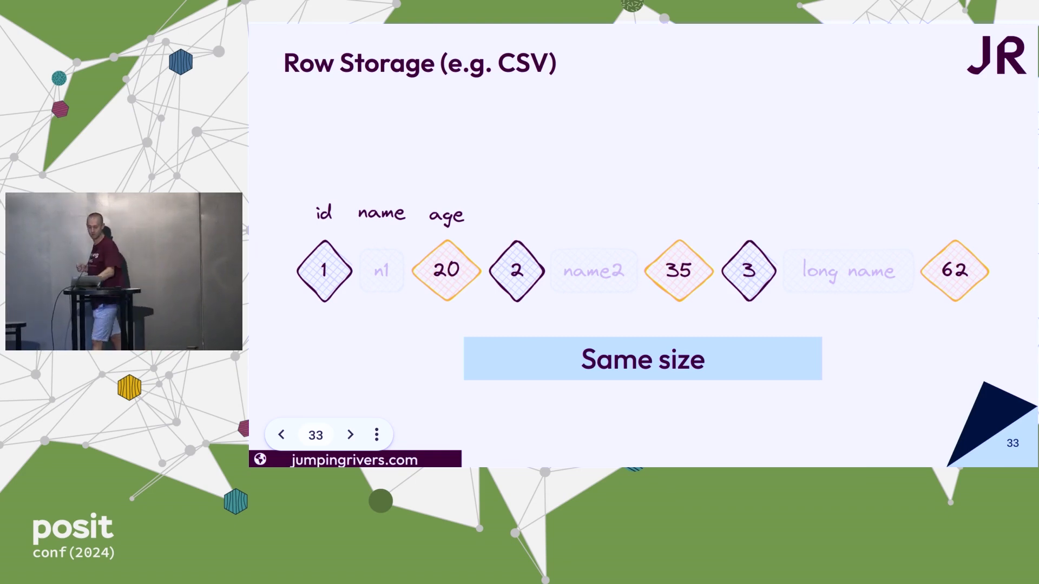
pyautogui.click(349, 435)
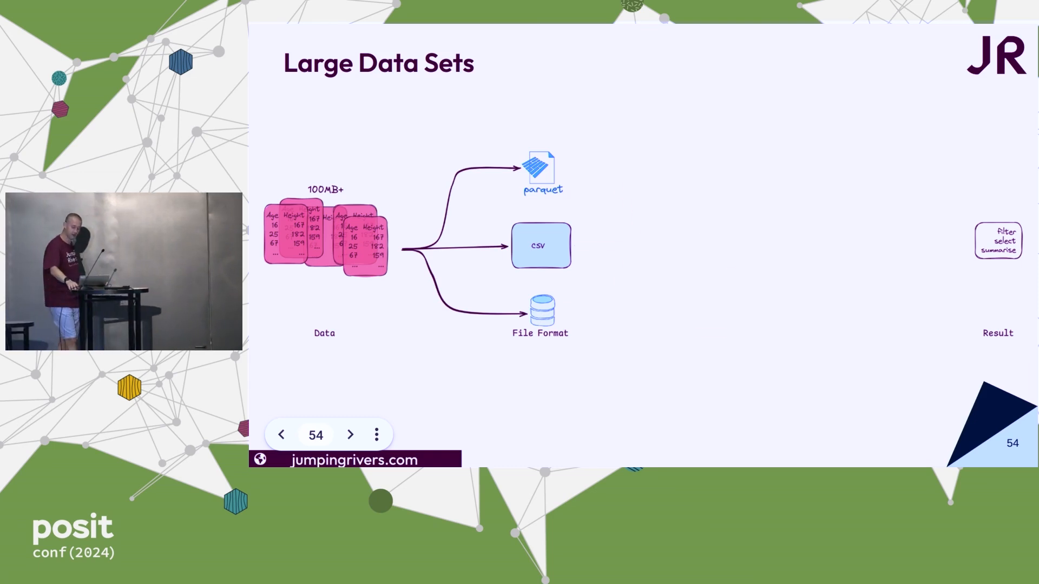
pyautogui.click(350, 435)
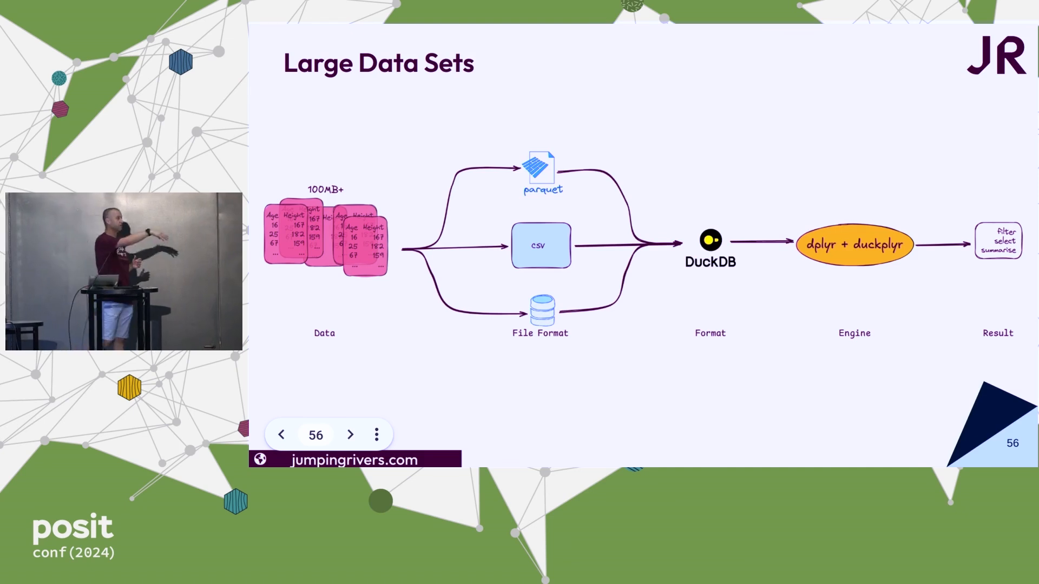